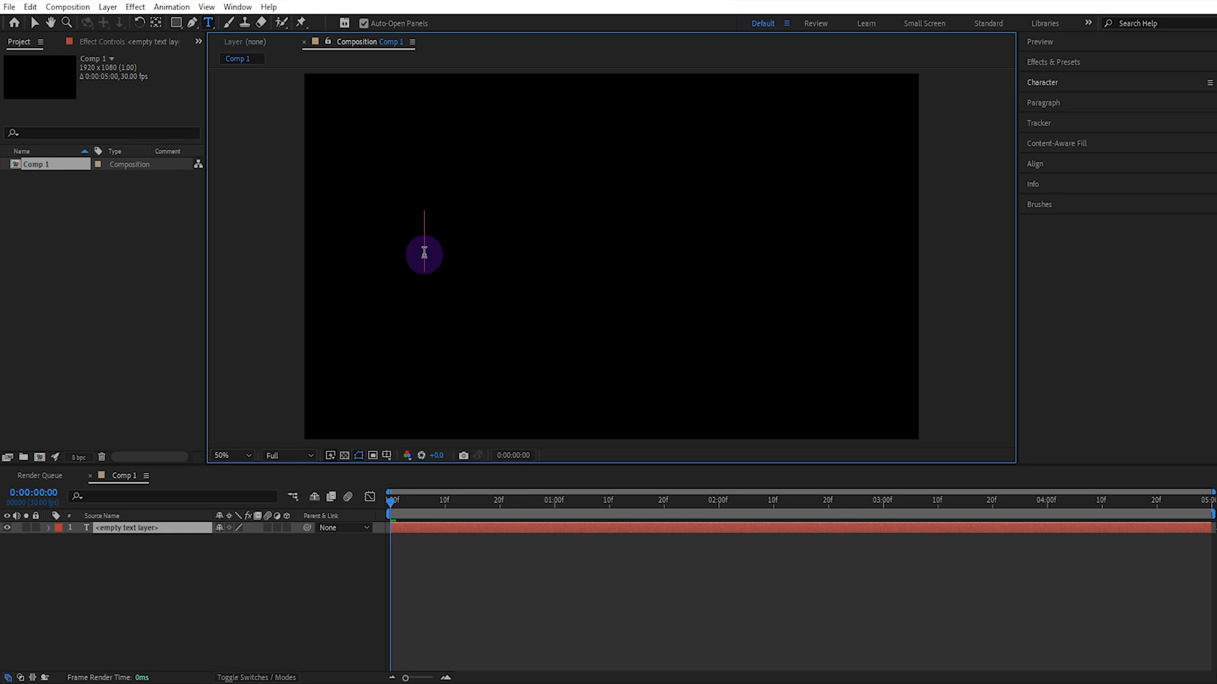
Step: Type the word CINEMATIC as a new text layer in Comp 1
text(CINEMAT)
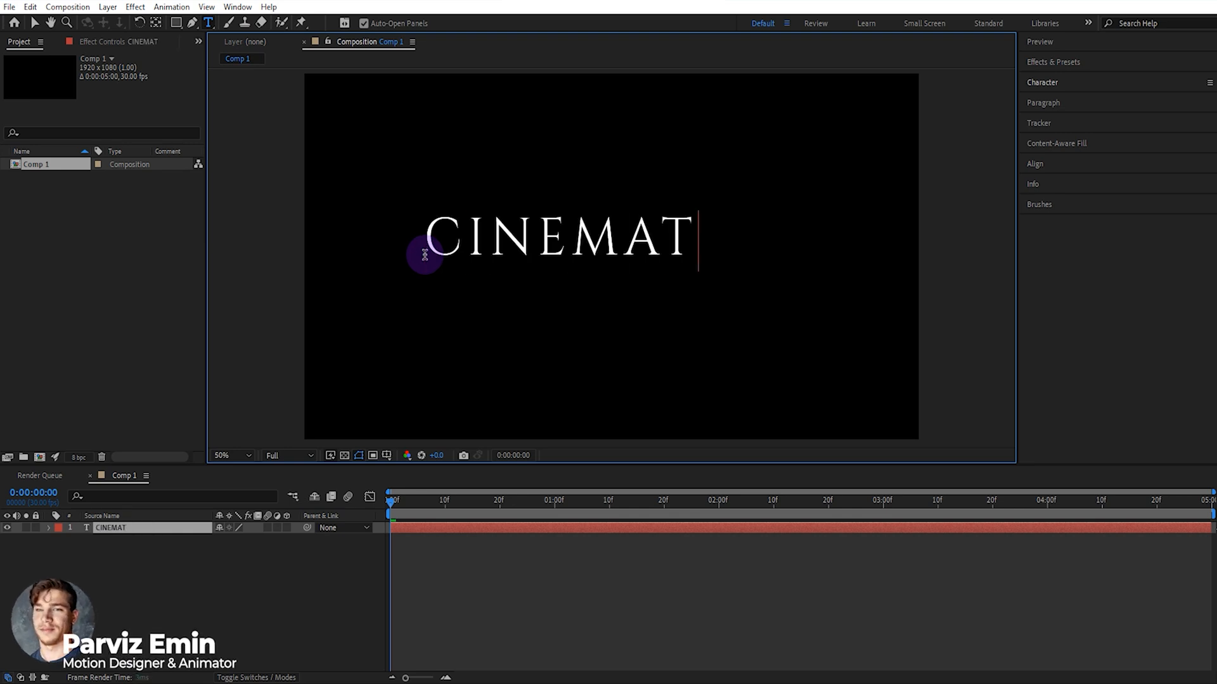
text(IC)
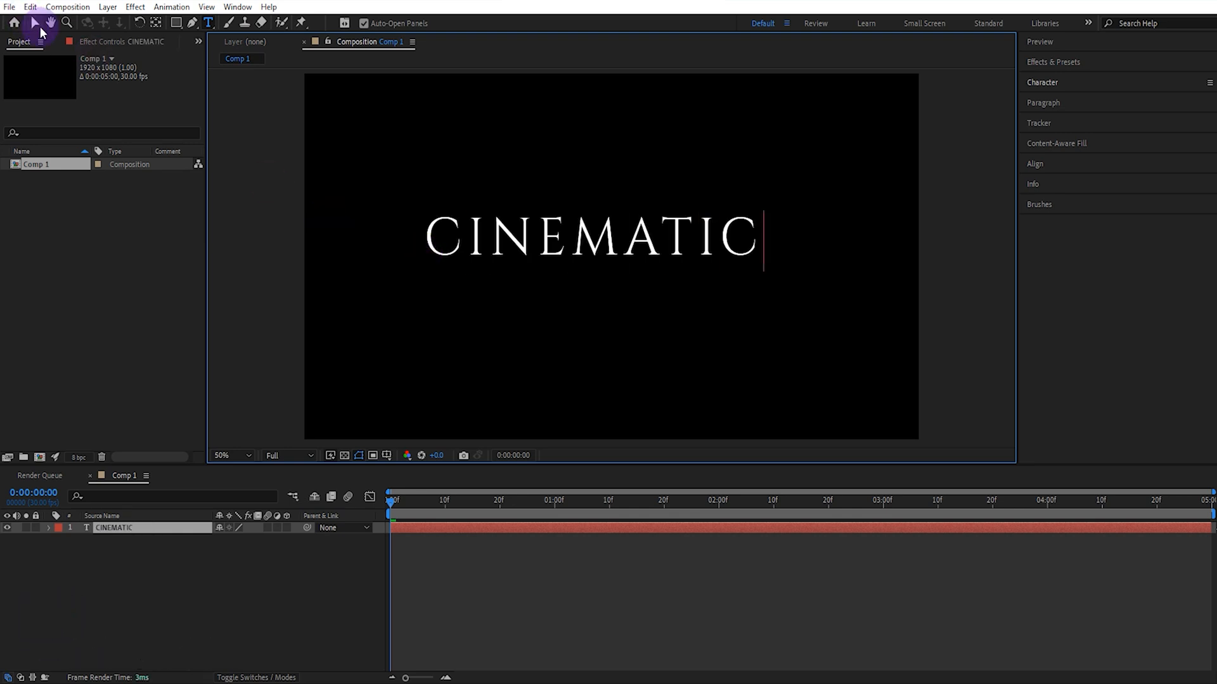
Step: Center the anchor point (Ctrl+Alt+Home) and align the CINEMATIC layer to the composition centre
key(ctrl+alt+home)
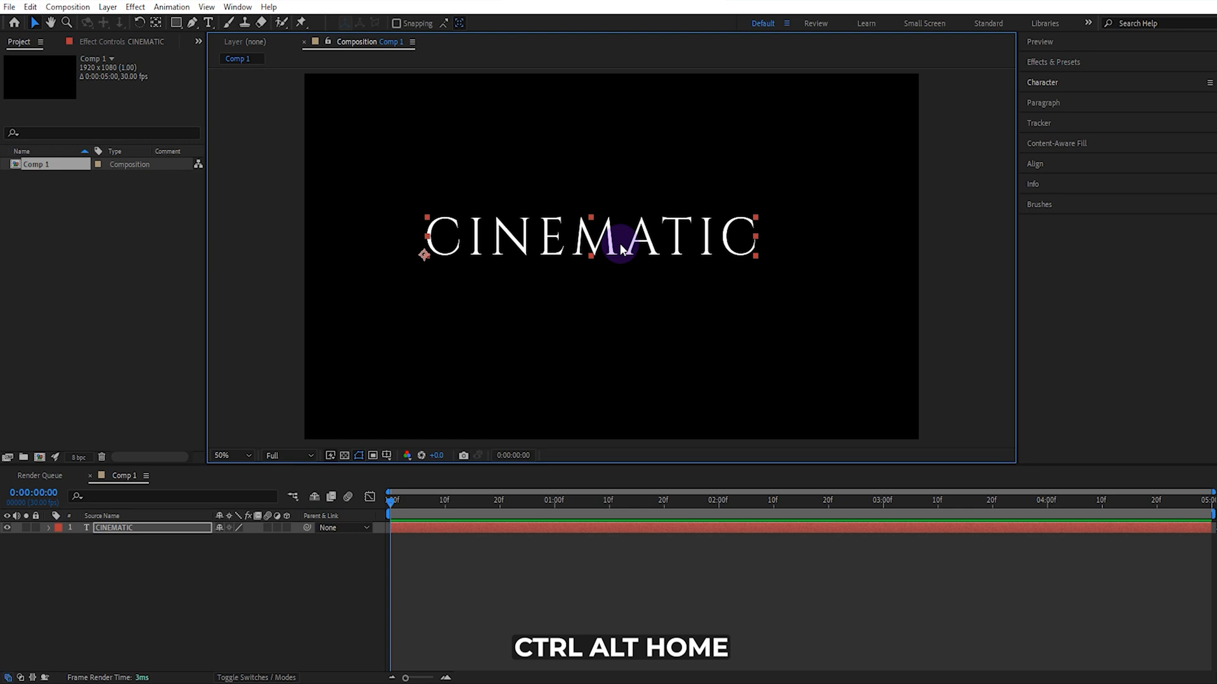
click(1034, 163)
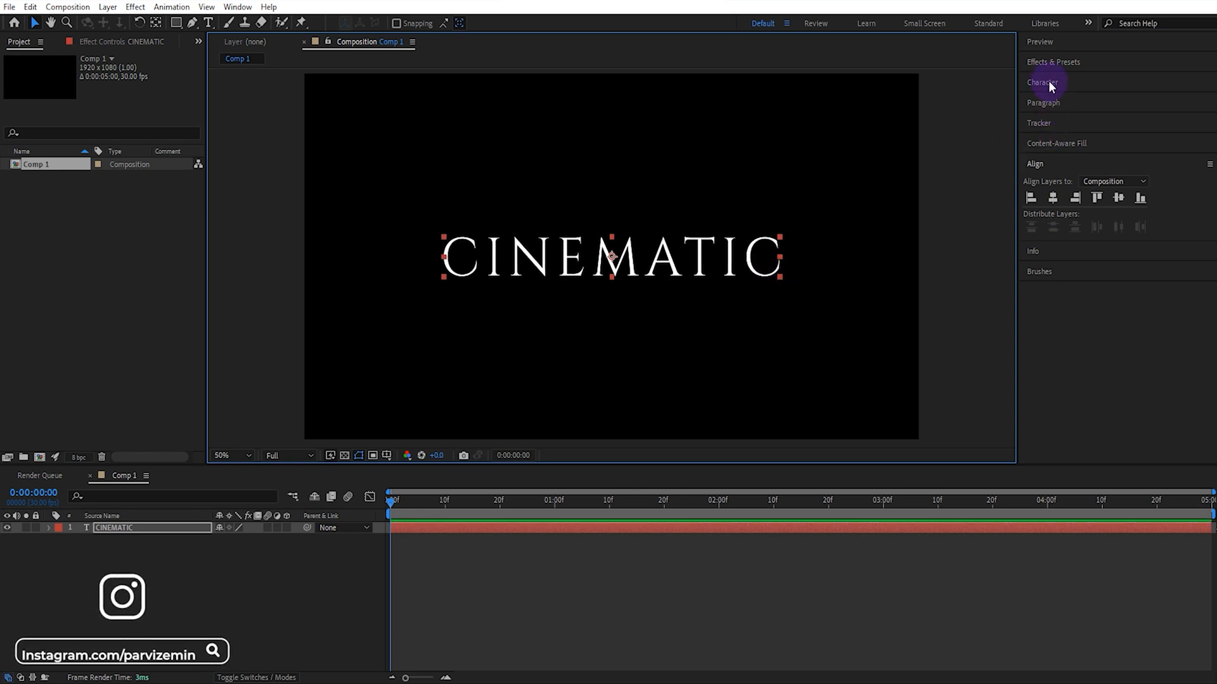
click(1042, 83)
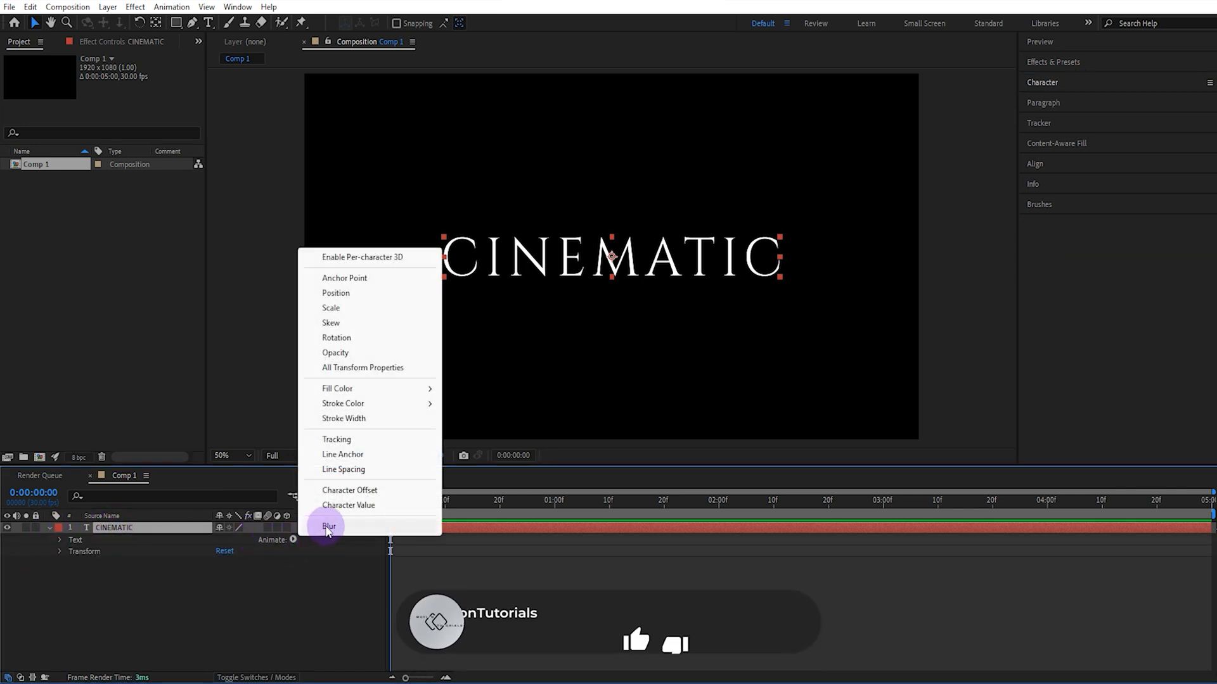
Step: Add Animator 1 to CINEMATIC with Blur, Opacity and Scale properties
click(328, 526)
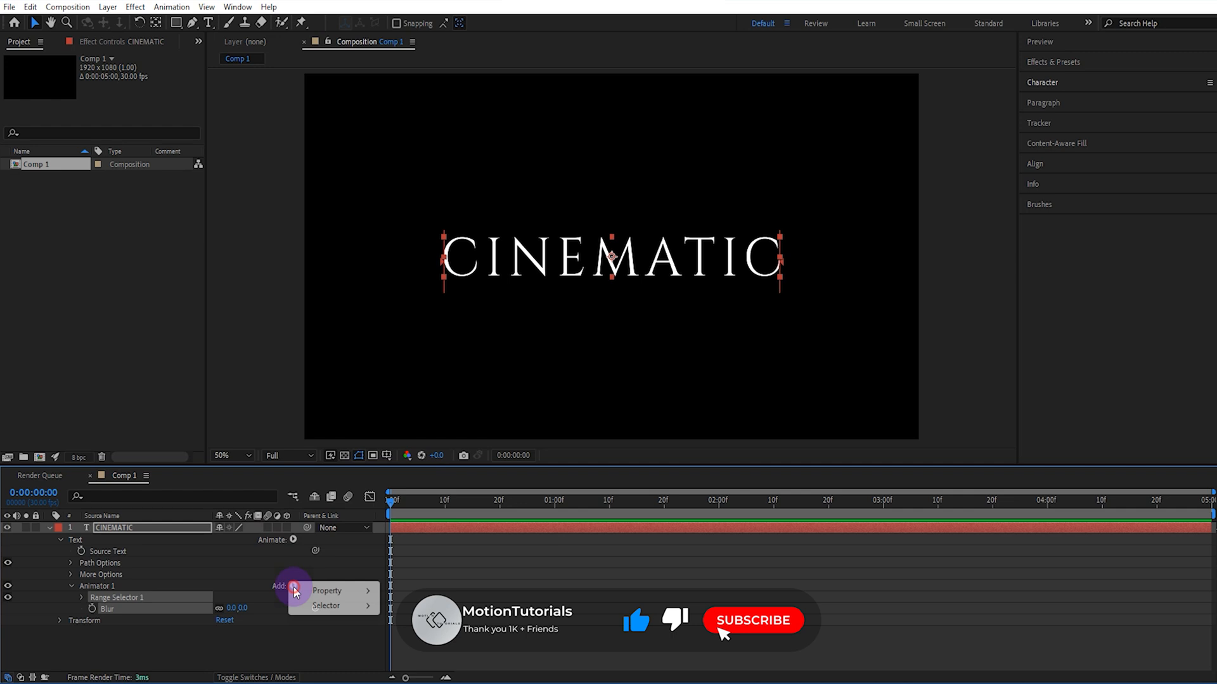
click(327, 591)
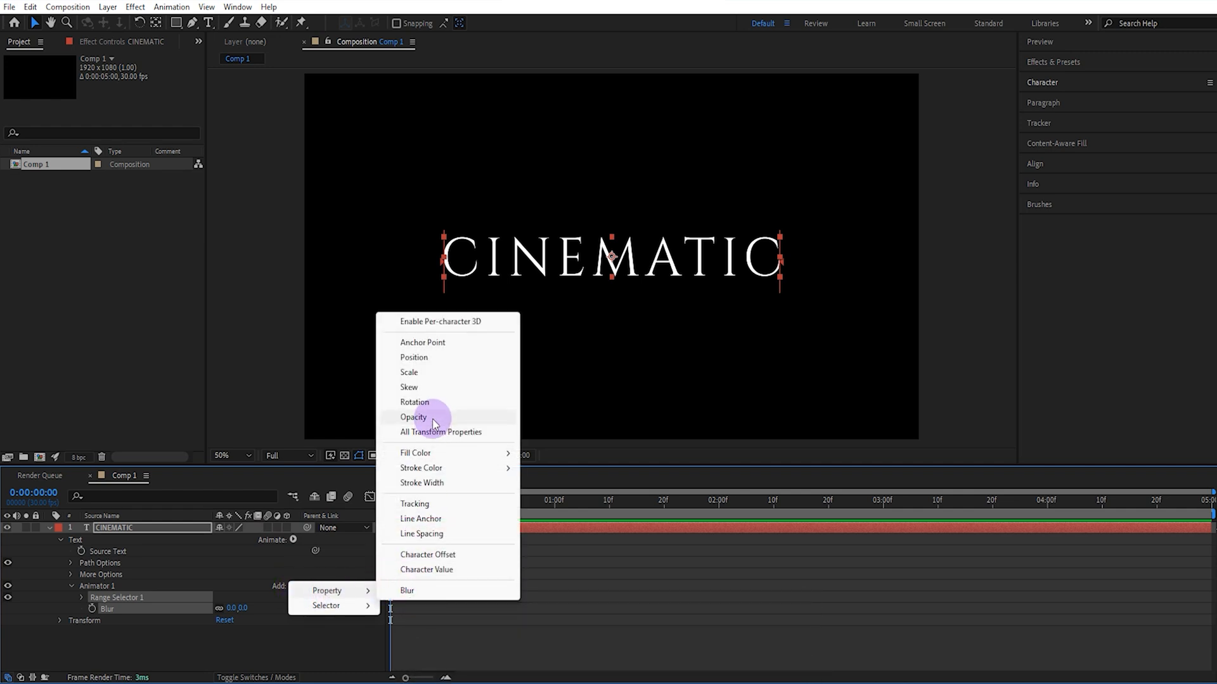
click(413, 418)
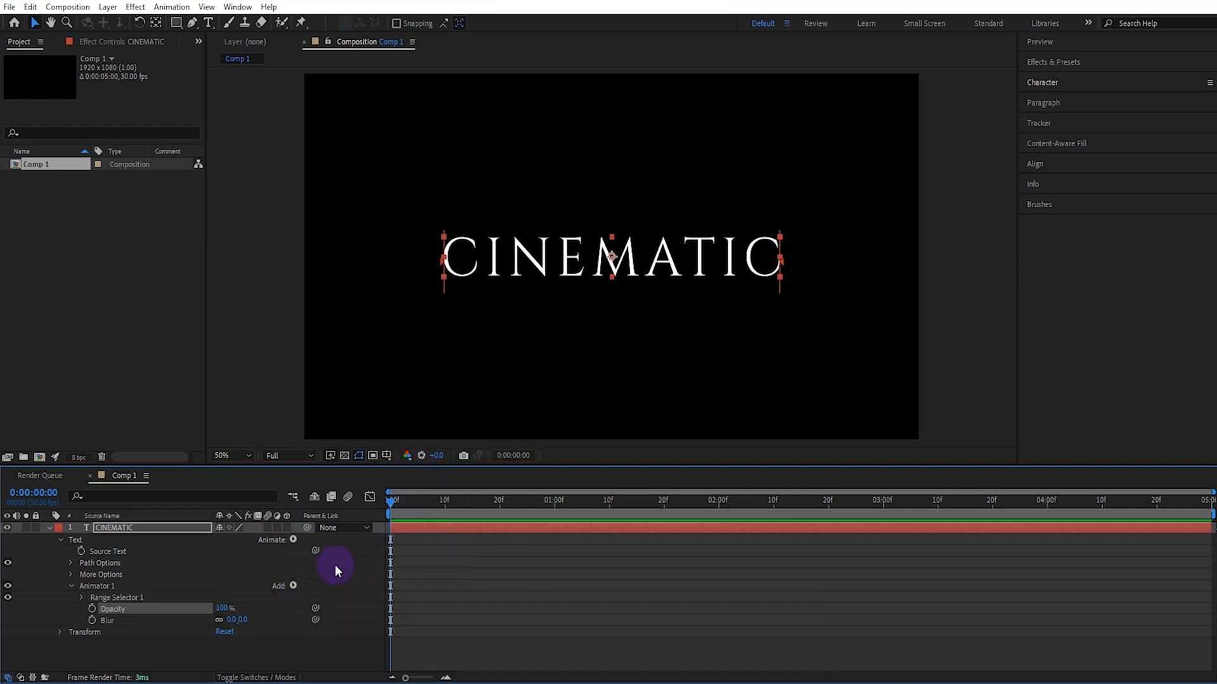
click(279, 585)
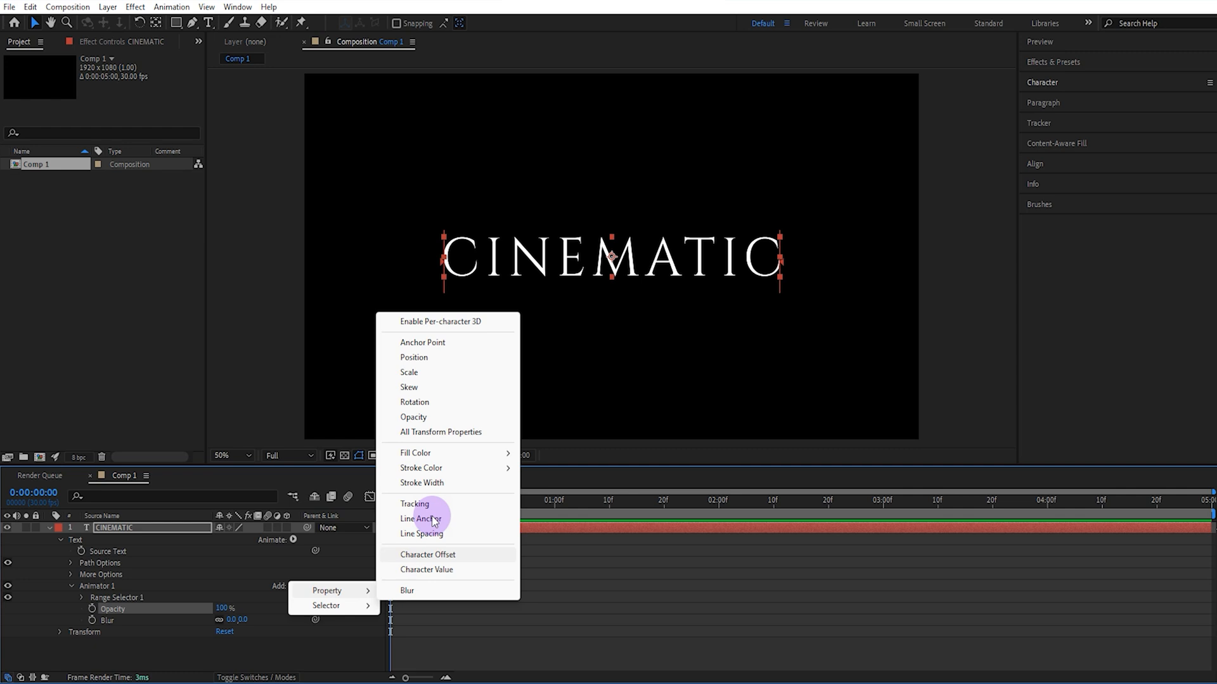
click(409, 373)
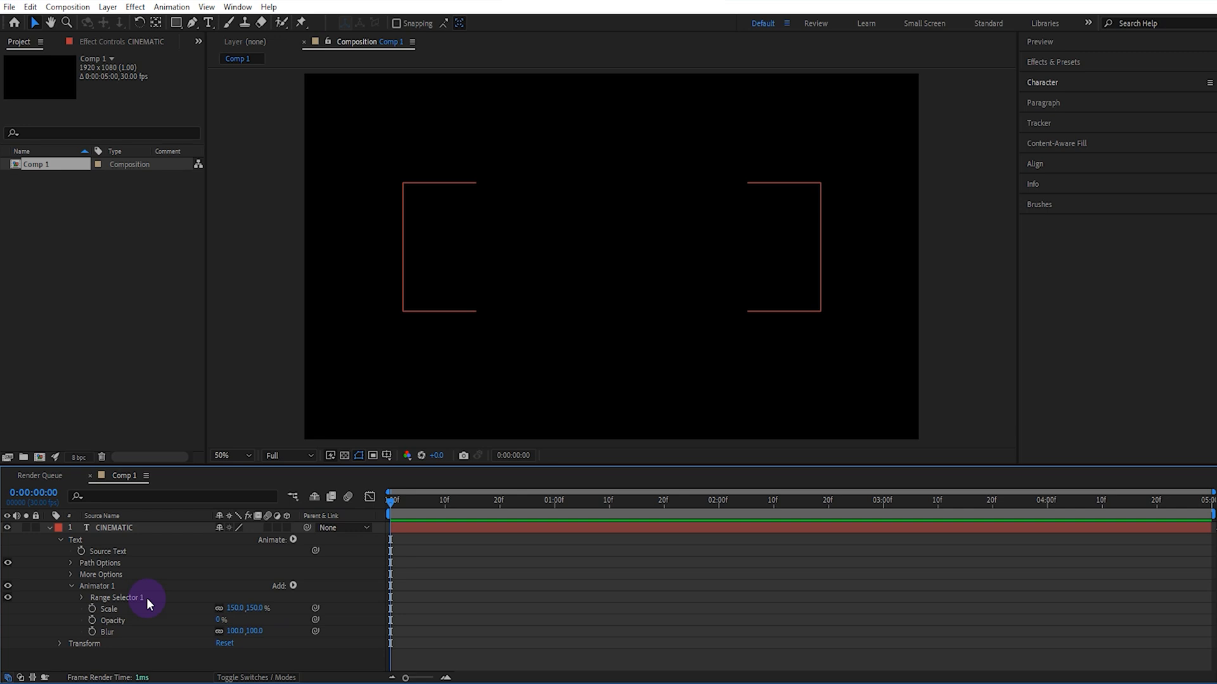
Step: Expand Range Selector 1 and set its Offset to -100% at the first frame
click(82, 598)
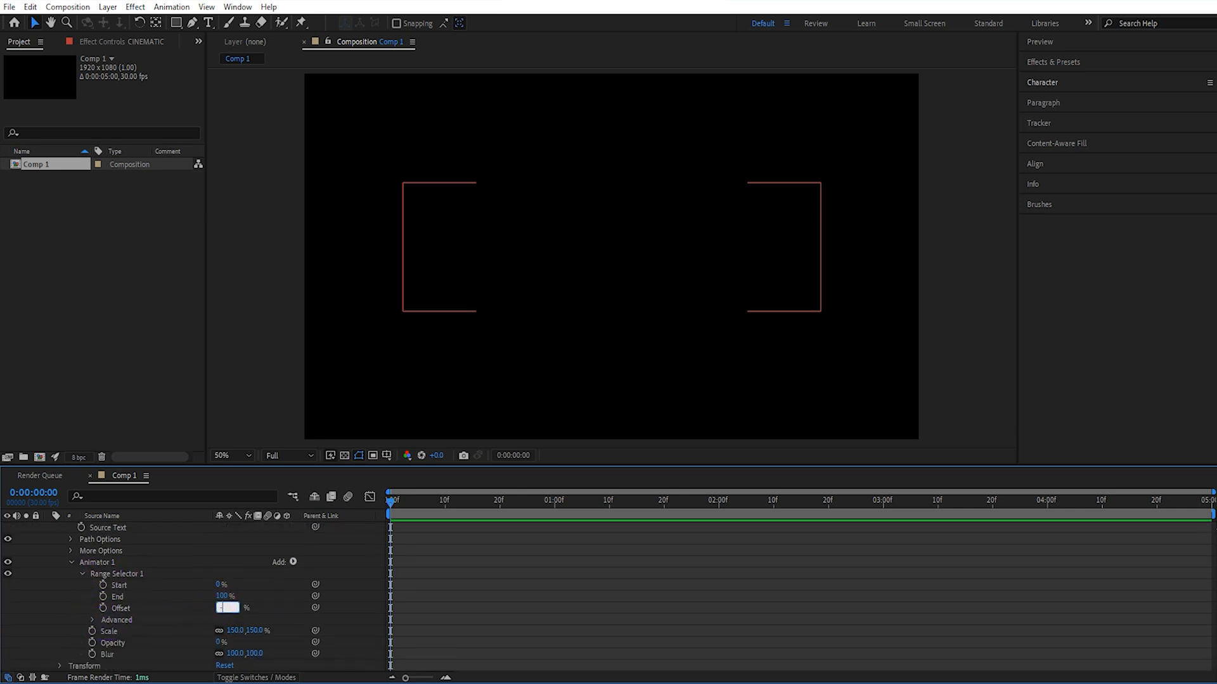
text(-100)
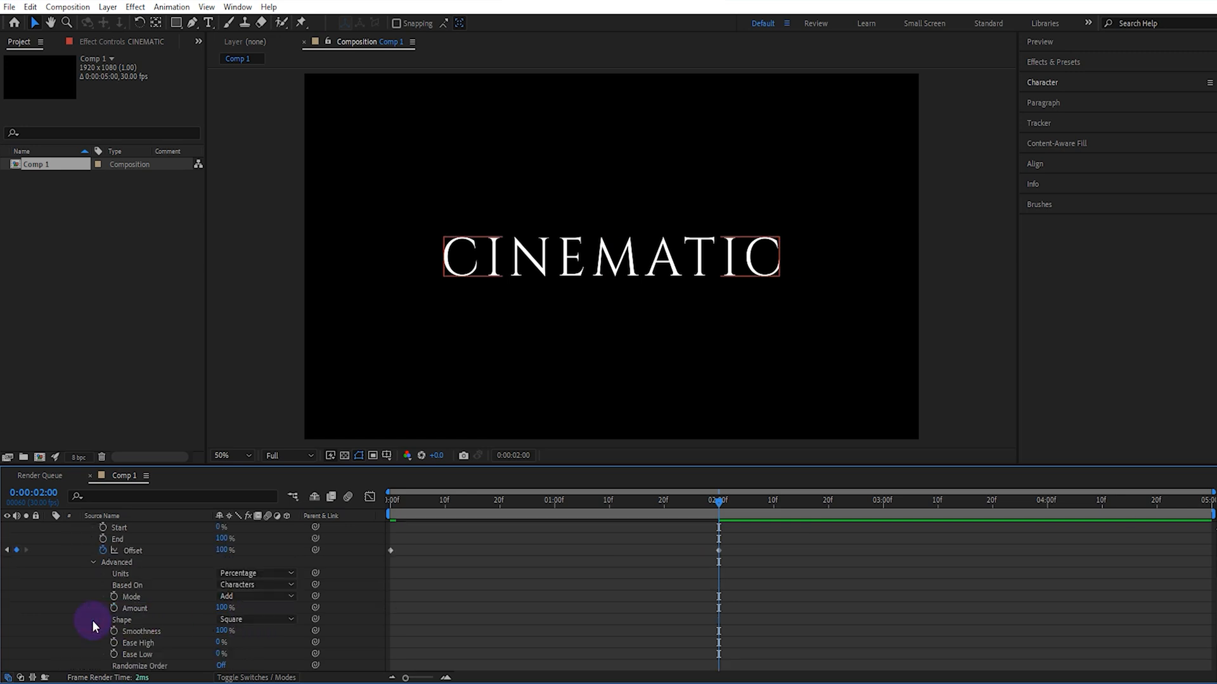
Step: Set the Range Selector shape to Ramp Up and preview the reveal from 0 to 3 seconds
click(256, 619)
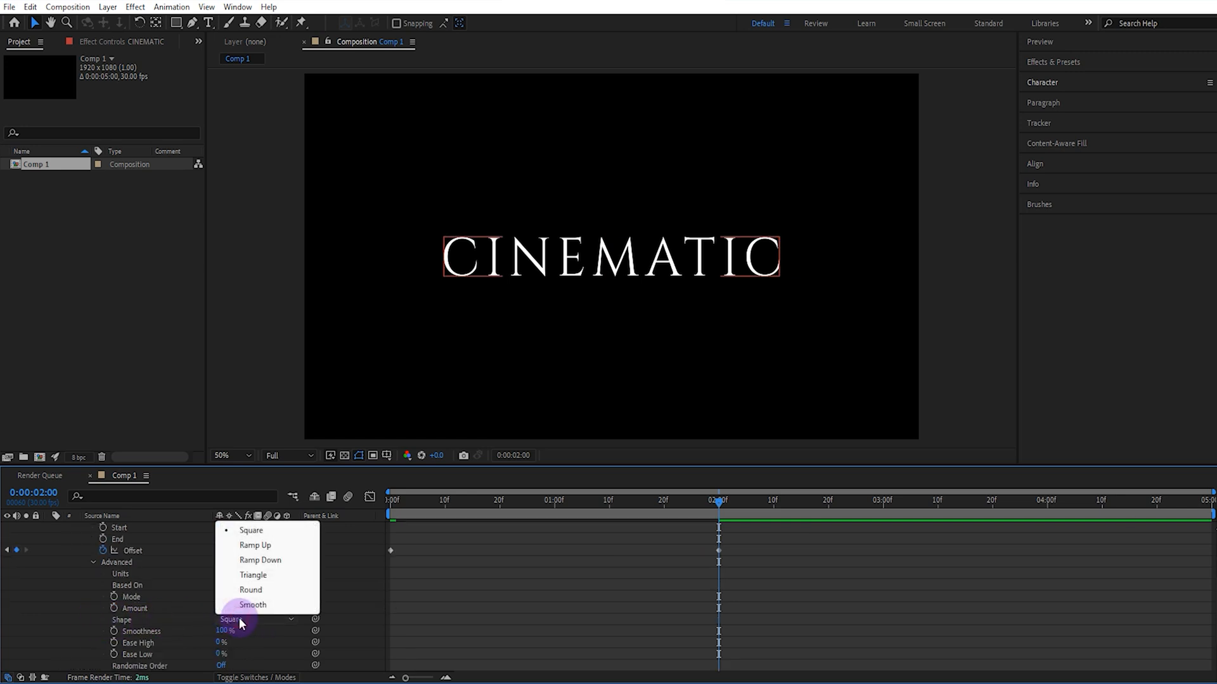
click(255, 544)
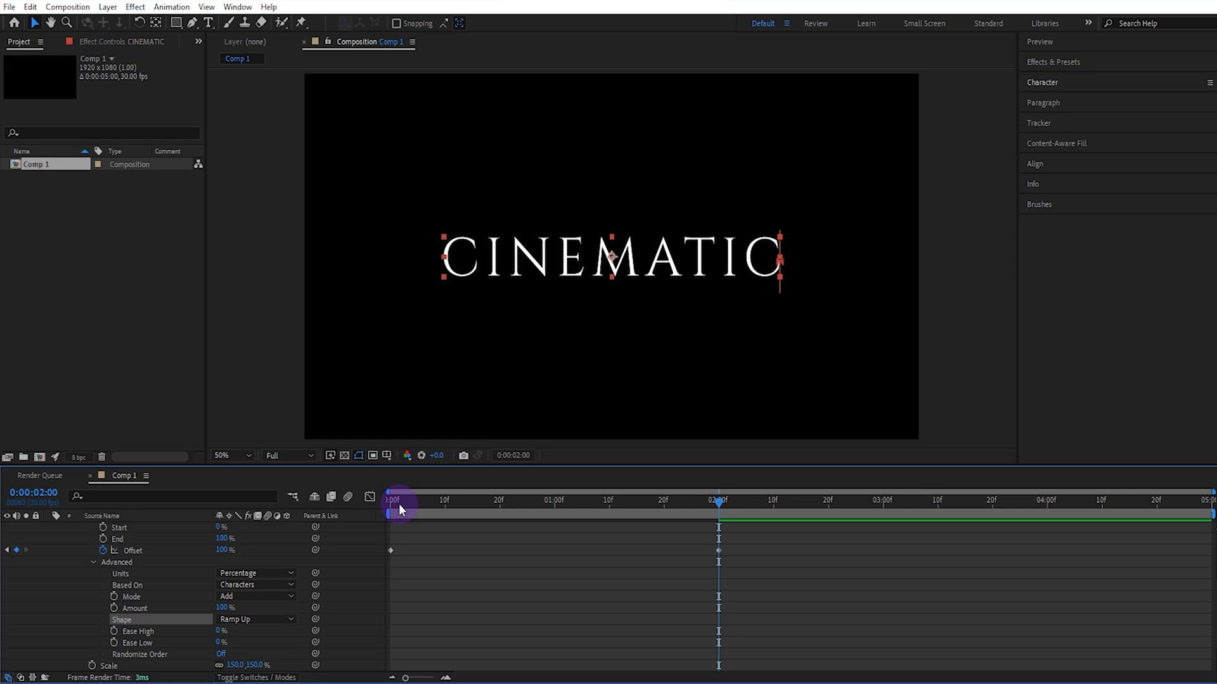
click(390, 501)
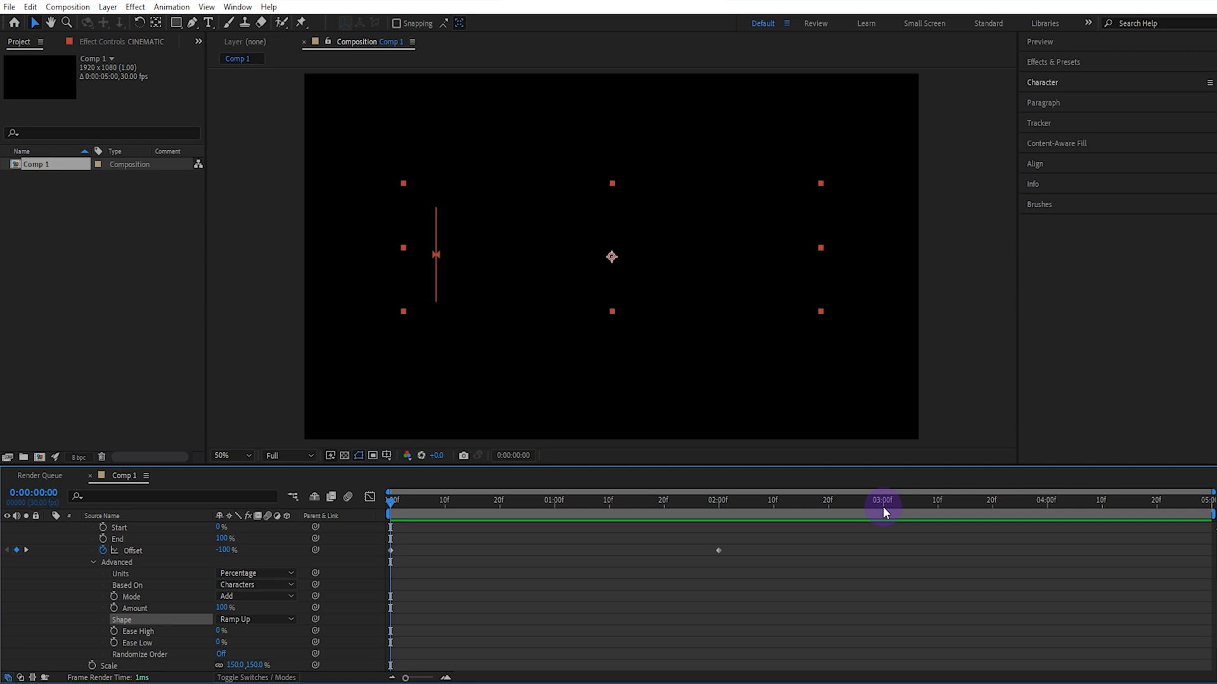
click(885, 511)
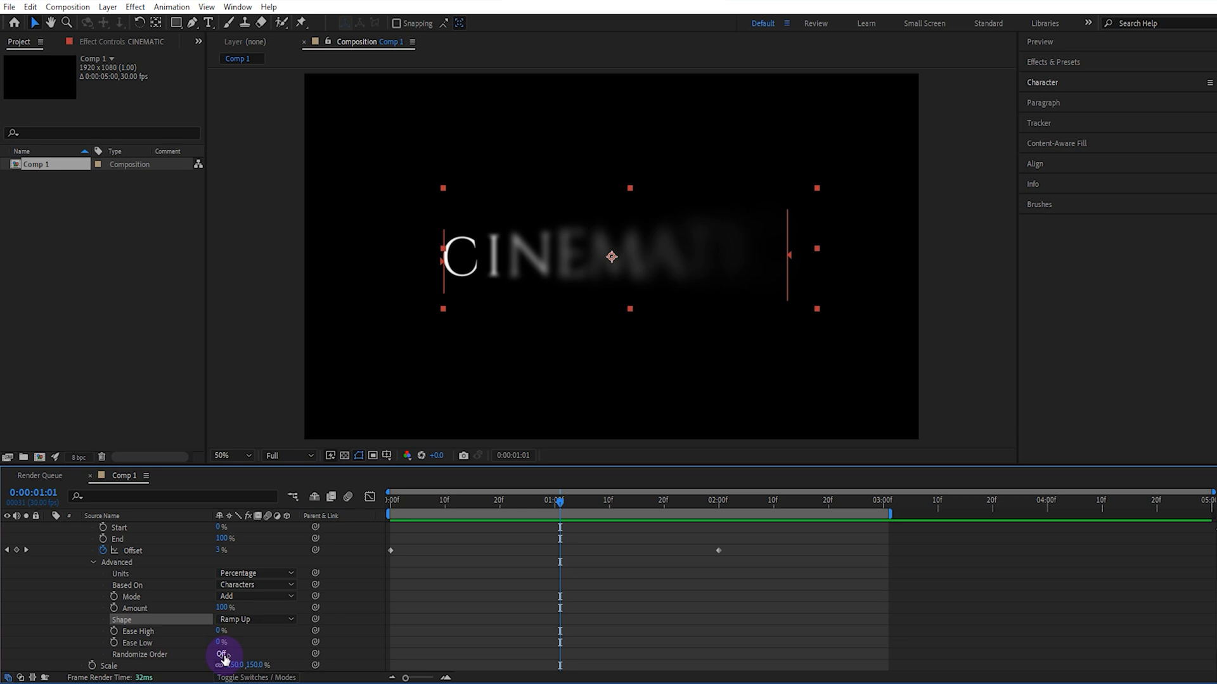
Step: Turn Randomize Order on and set Ease Low to 25%
click(225, 654)
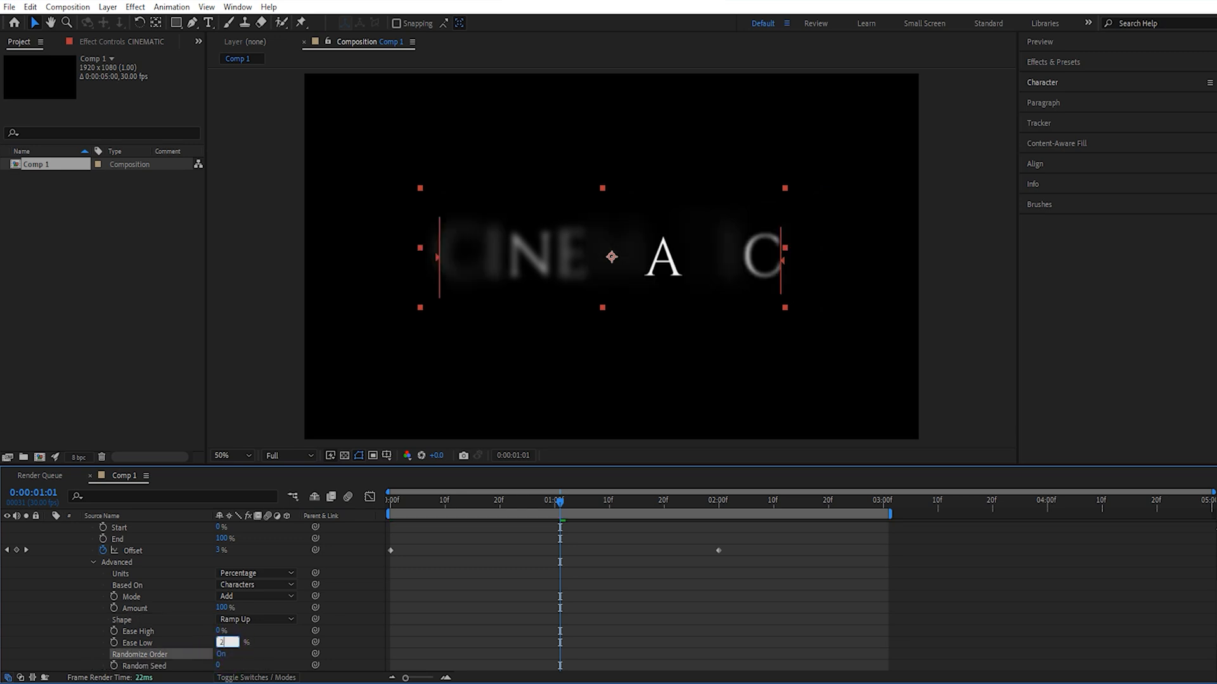
text(25)
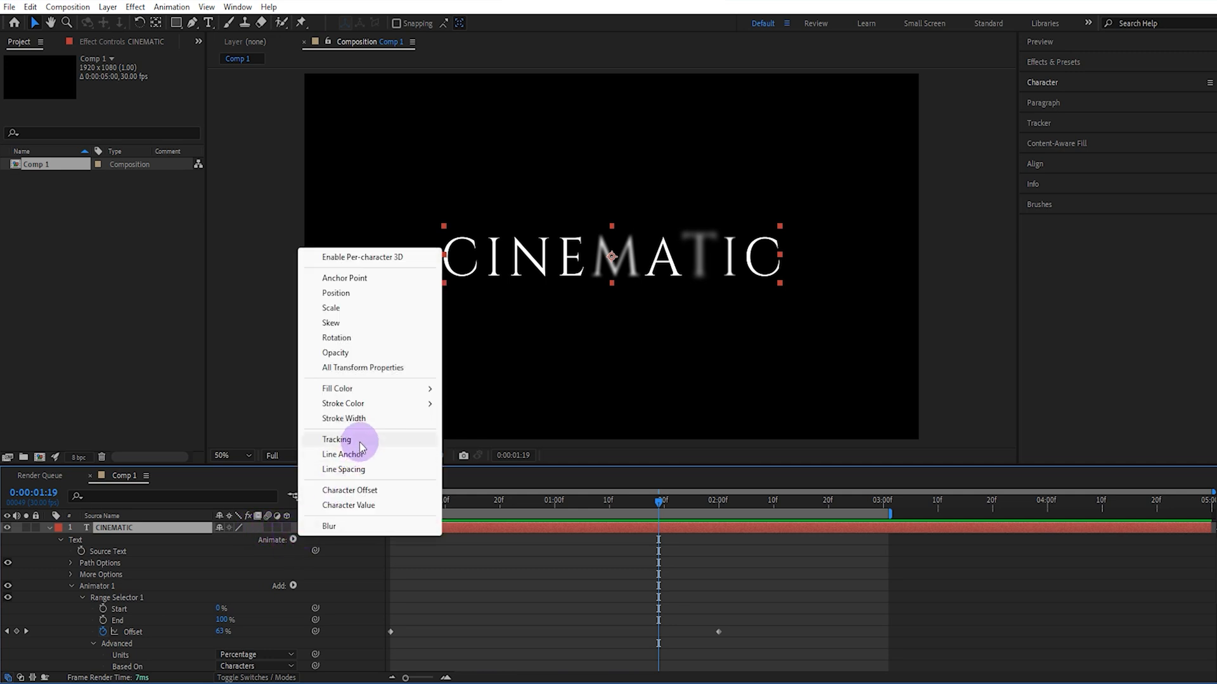
Step: Add a second animator with Tracking and start editing its Tracking Amount value
click(336, 440)
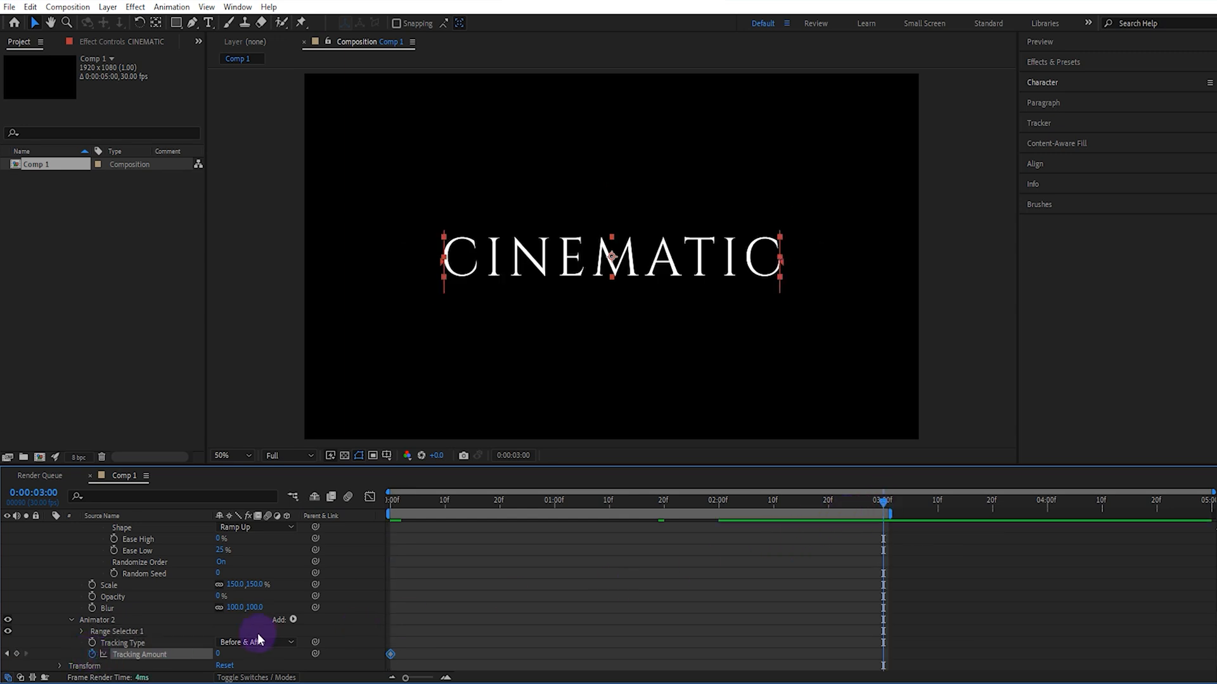
click(227, 654)
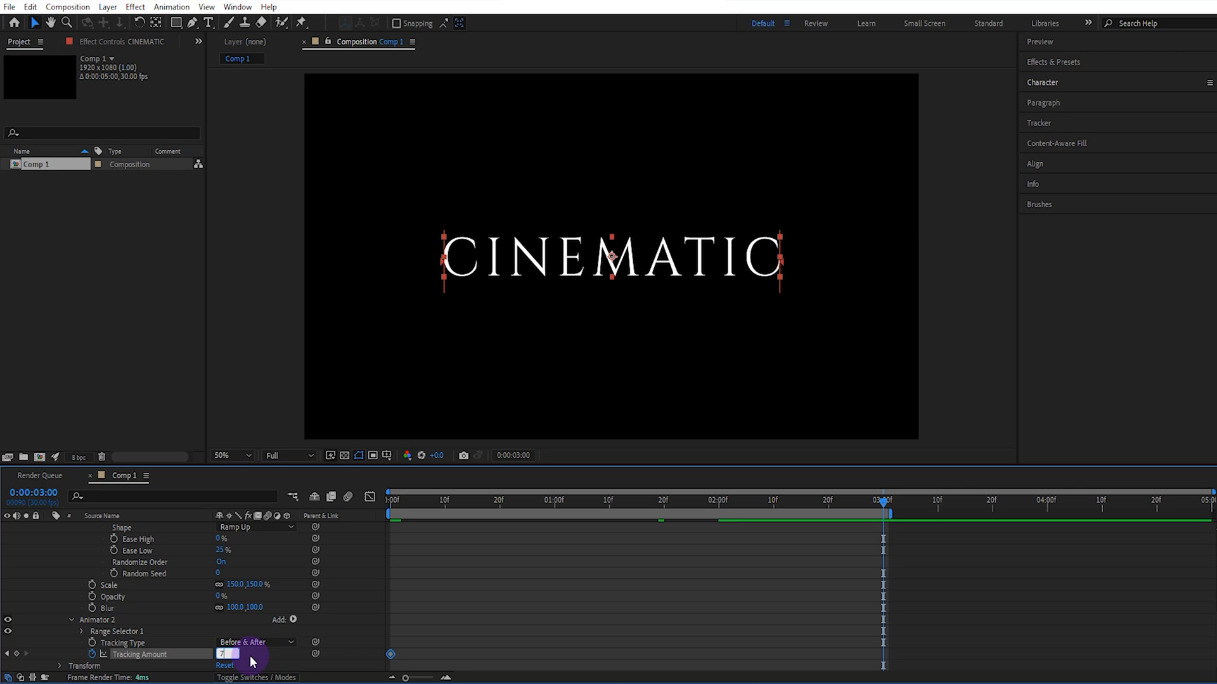